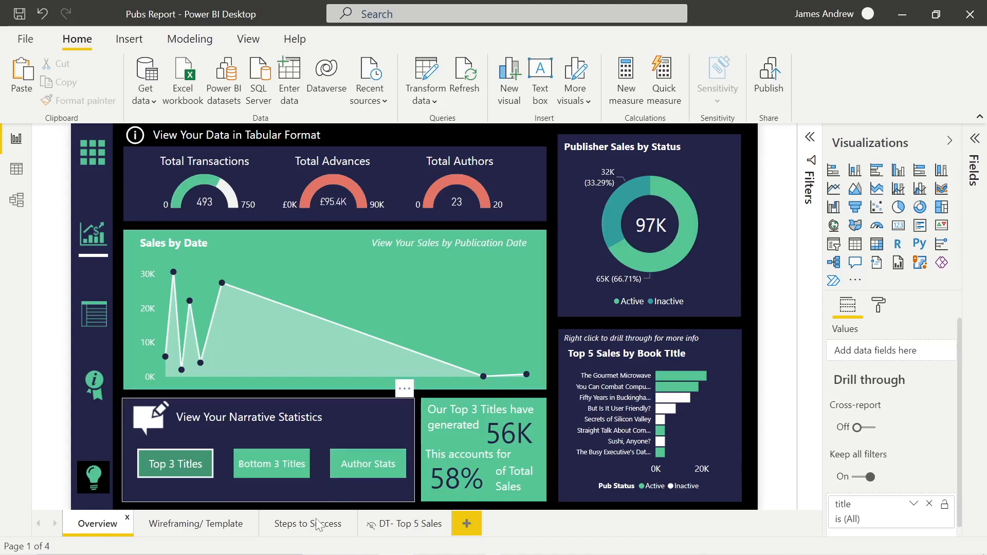
On the Wireframing/ Template page, expand the View ribbon's Themes gallery to browse report themes.
{"action": "left_click", "coordinate": [308, 524]}
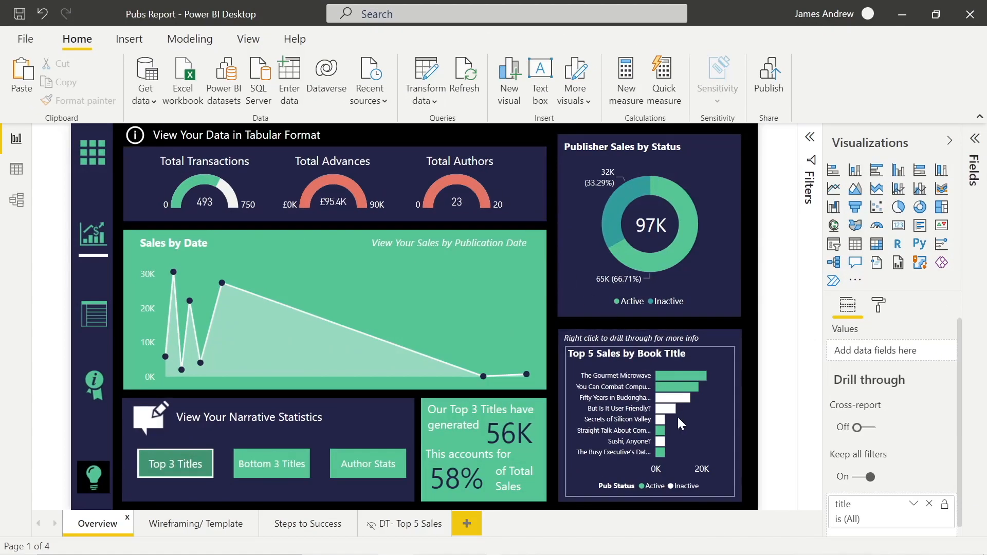
{"action": "mouse_move", "coordinate": [695, 439]}
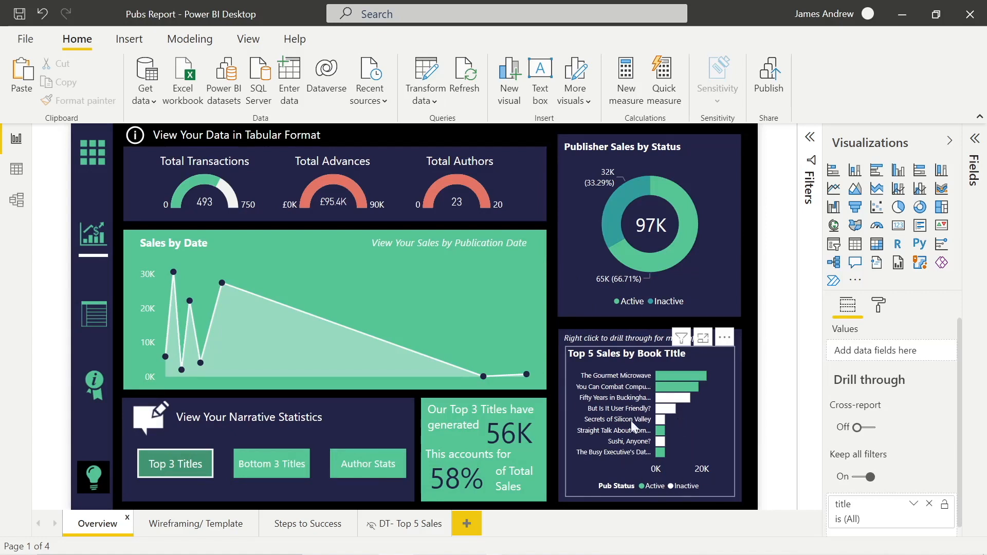
{"action": "mouse_move", "coordinate": [661, 419]}
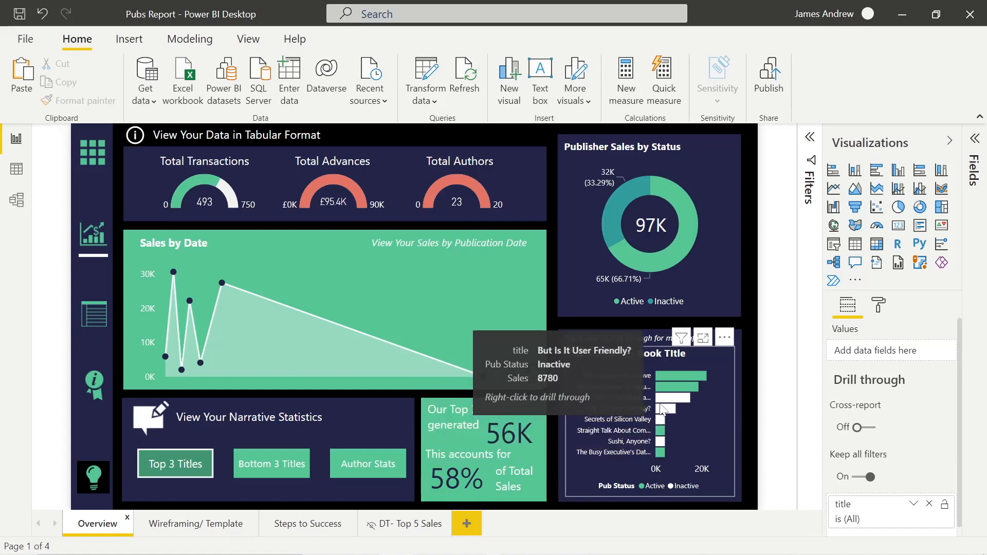
{"action": "mouse_move", "coordinate": [749, 367]}
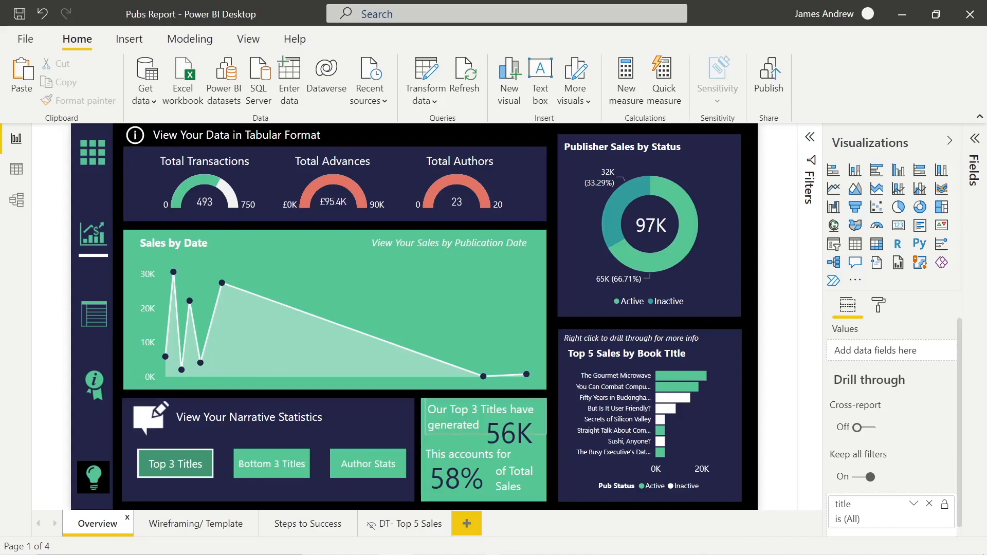
{"action": "mouse_move", "coordinate": [504, 145]}
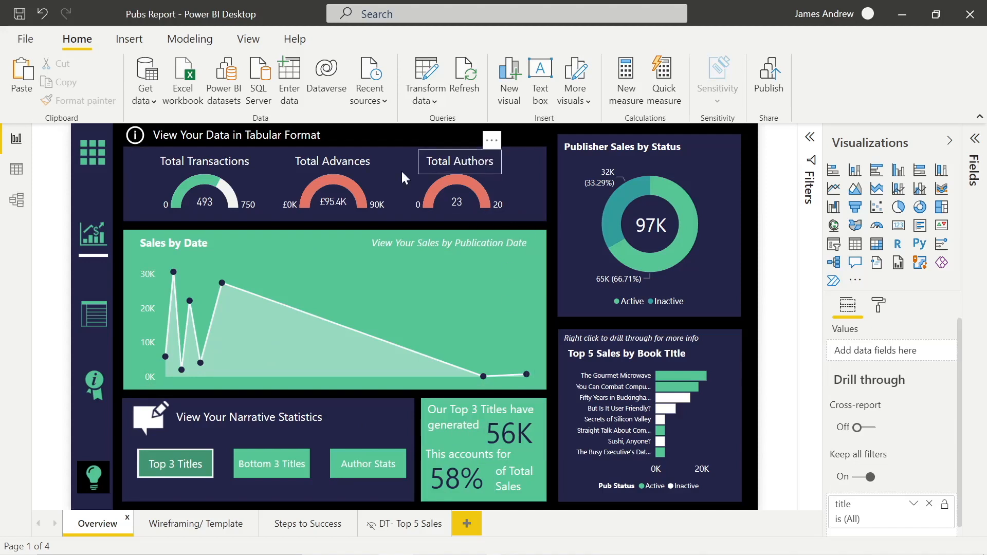
{"action": "mouse_move", "coordinate": [381, 145]}
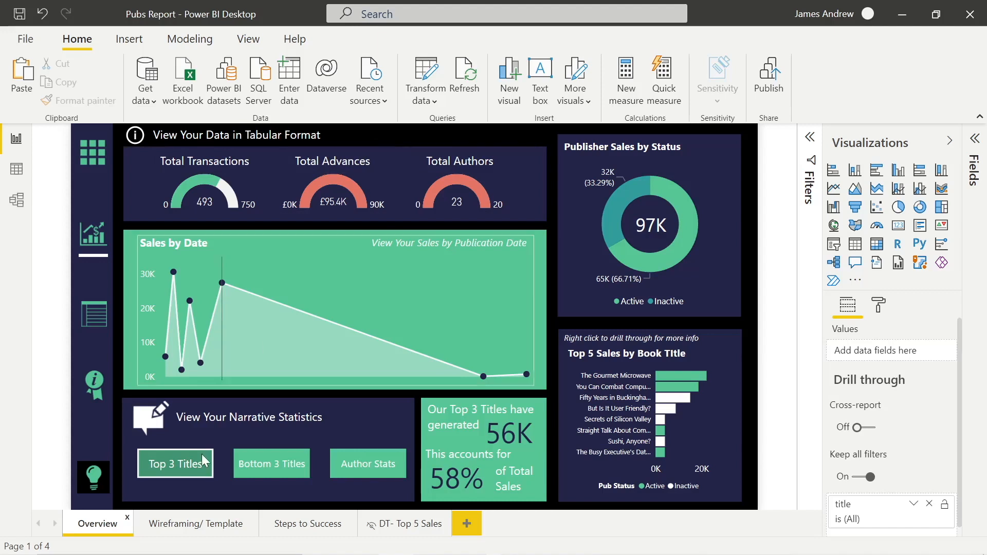
{"action": "left_click", "coordinate": [195, 524]}
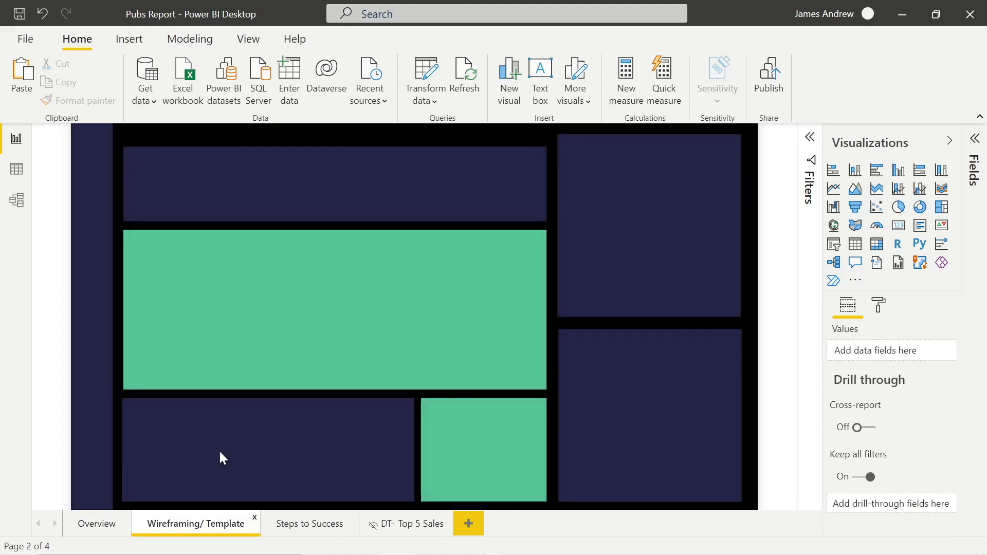
{"action": "mouse_move", "coordinate": [386, 140]}
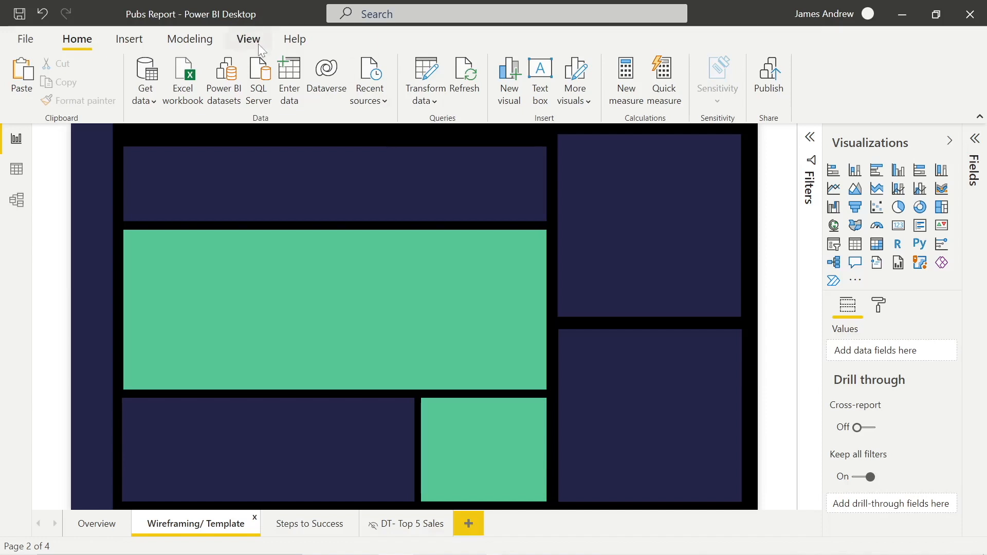
{"action": "left_click", "coordinate": [248, 40]}
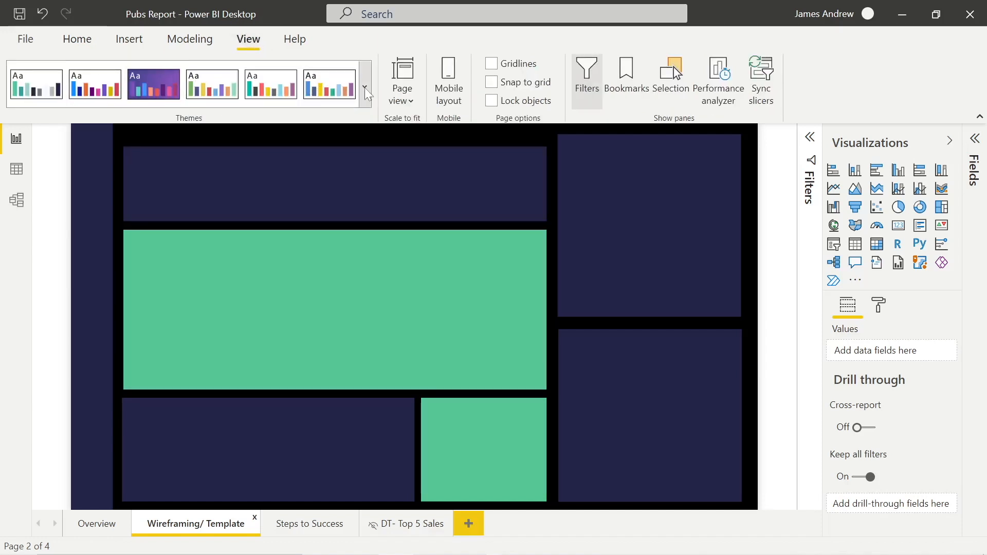
{"action": "left_click", "coordinate": [367, 89]}
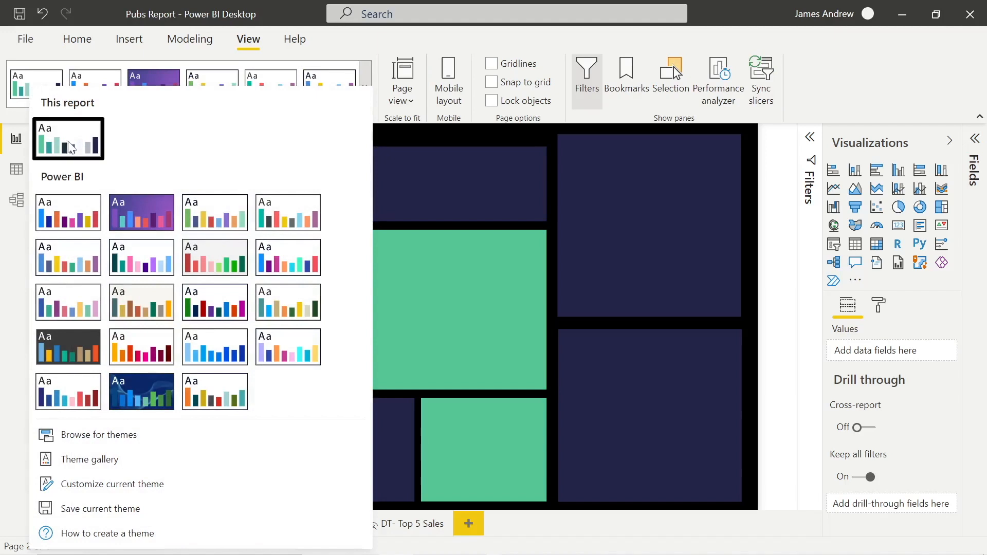
{"action": "mouse_move", "coordinate": [68, 139]}
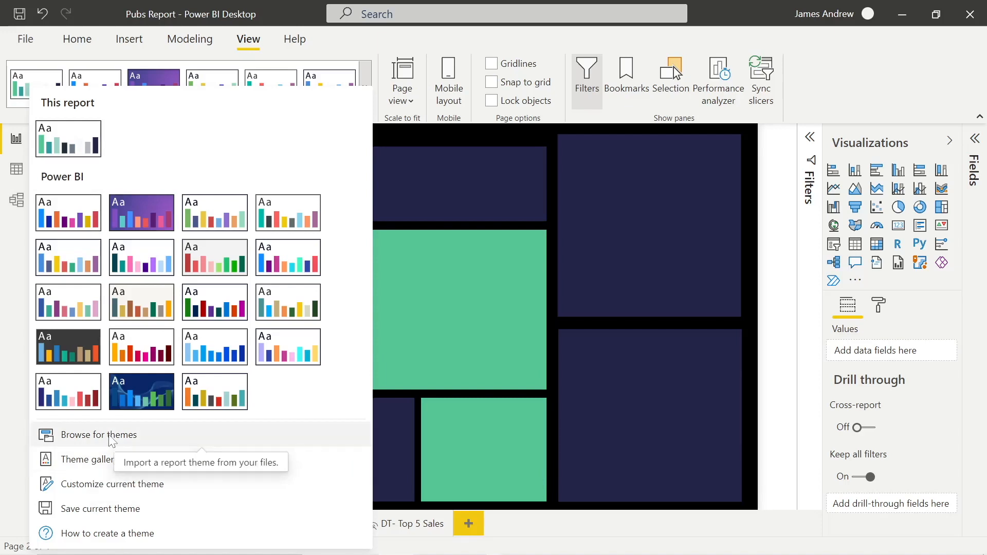
{"action": "mouse_move", "coordinate": [124, 484]}
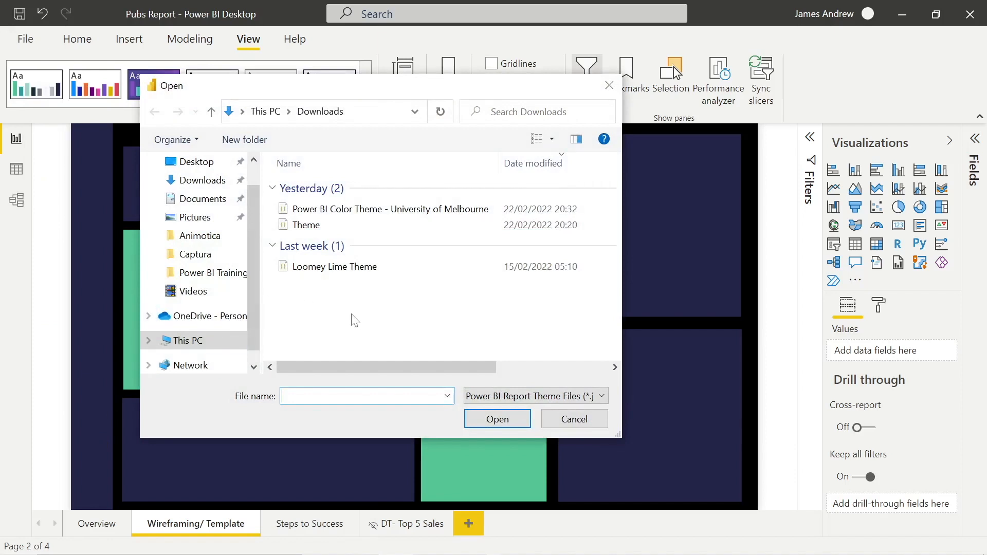
Cancel the theme Open dialog and return to the Pubs Report Overview page.
{"action": "left_click", "coordinate": [574, 419]}
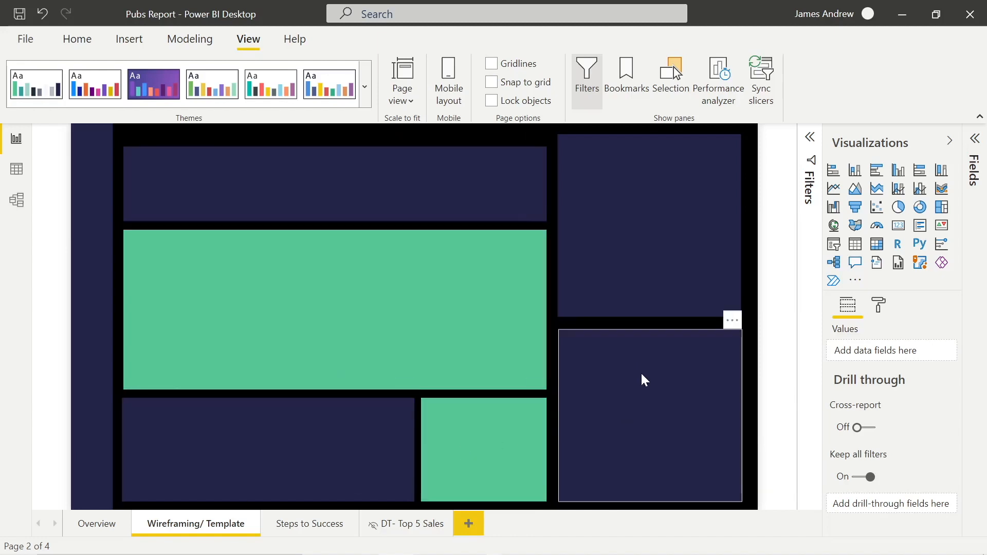
{"action": "left_click", "coordinate": [98, 523]}
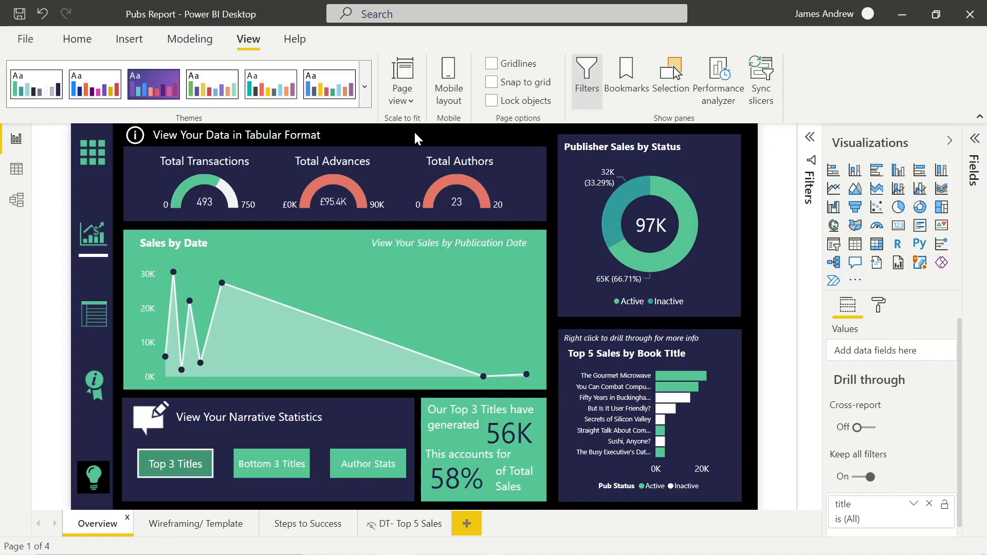
{"action": "left_click", "coordinate": [204, 161]}
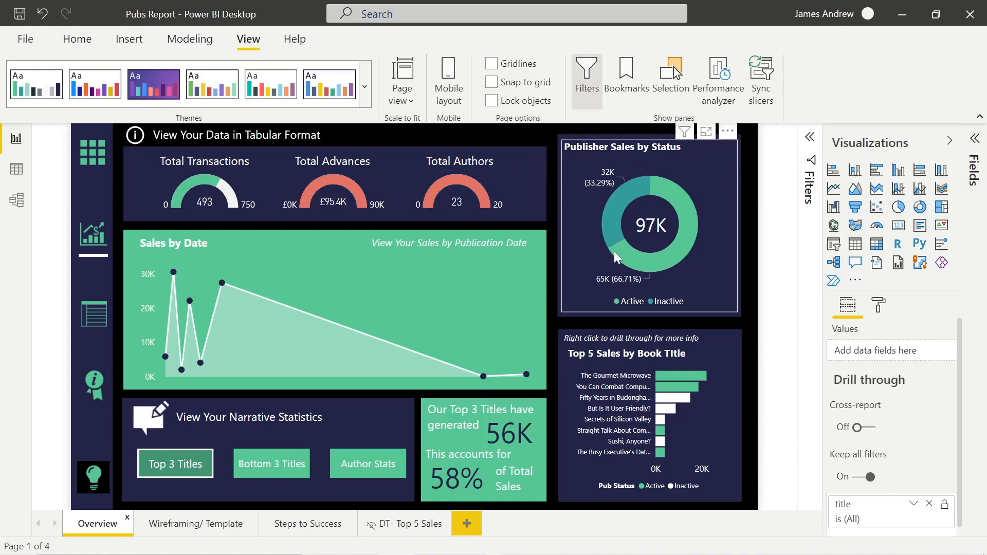
{"action": "mouse_move", "coordinate": [627, 199]}
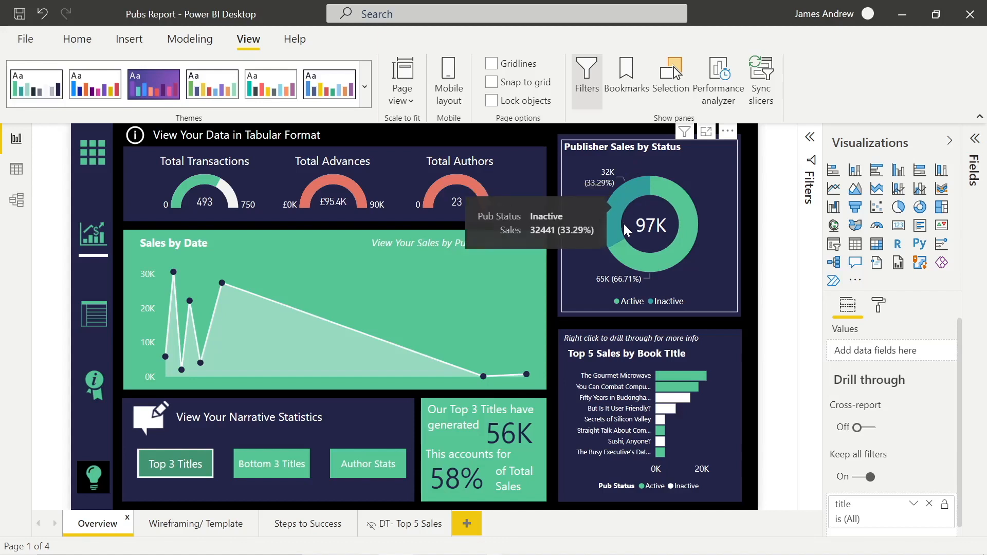
{"action": "mouse_move", "coordinate": [651, 264]}
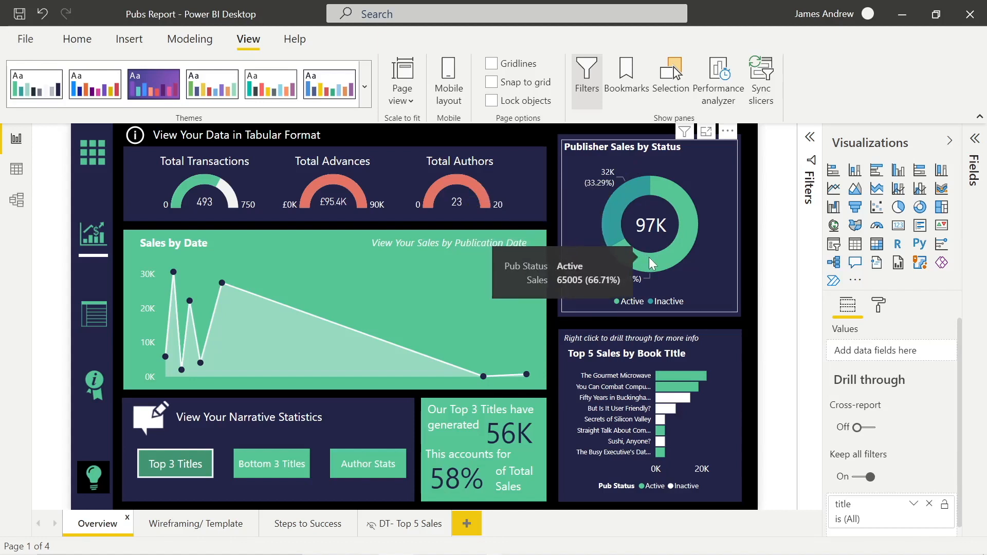
{"action": "mouse_move", "coordinate": [670, 381]}
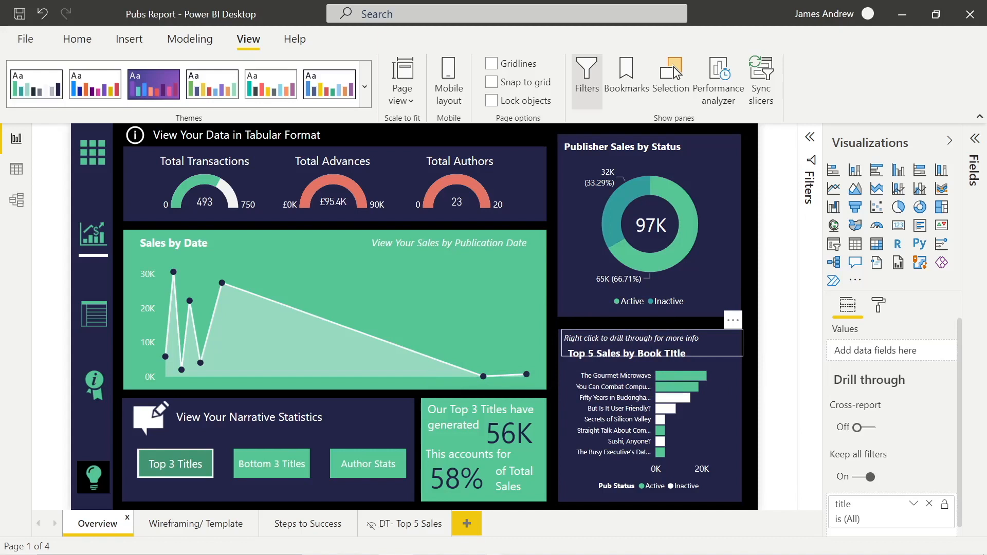
{"action": "mouse_move", "coordinate": [200, 298]}
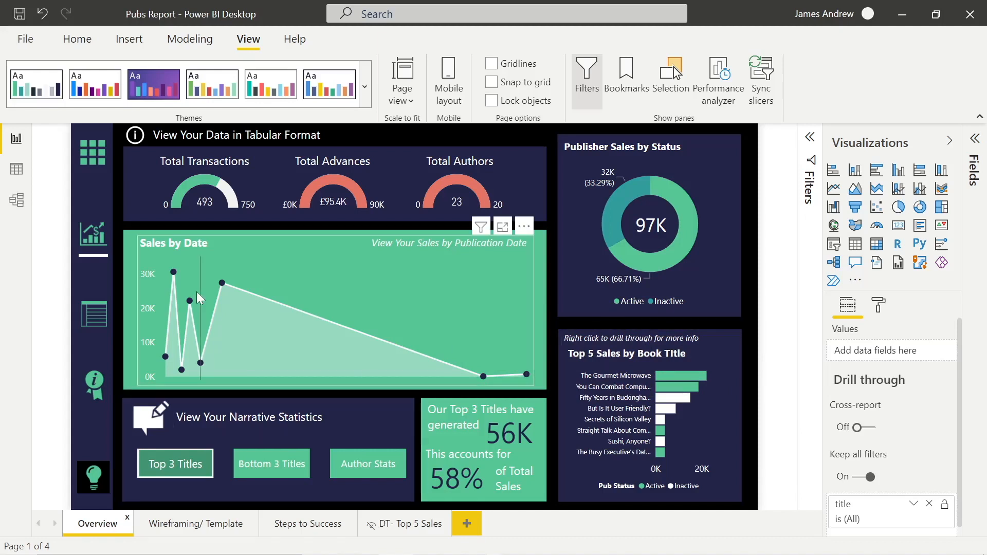
{"action": "mouse_move", "coordinate": [388, 318]}
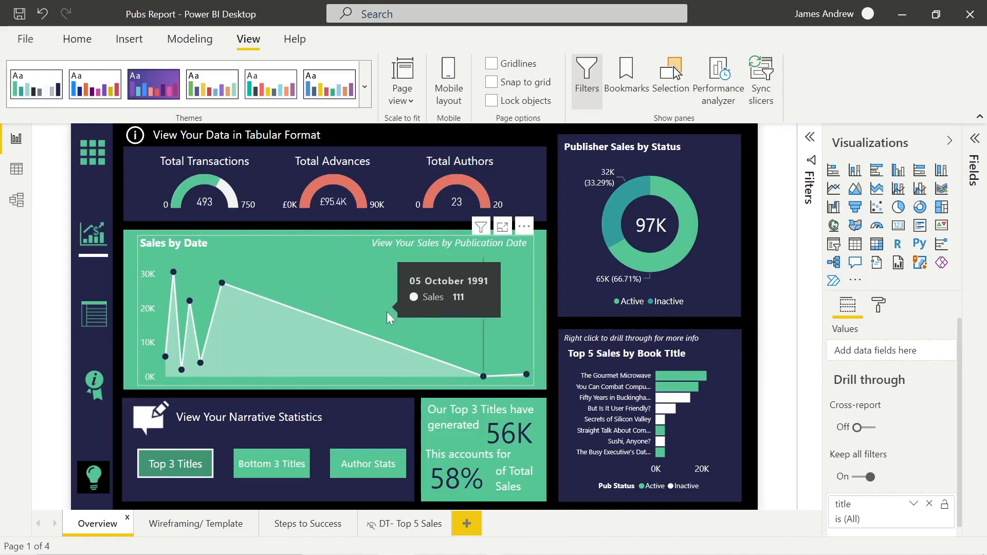
{"action": "mouse_move", "coordinate": [384, 195]}
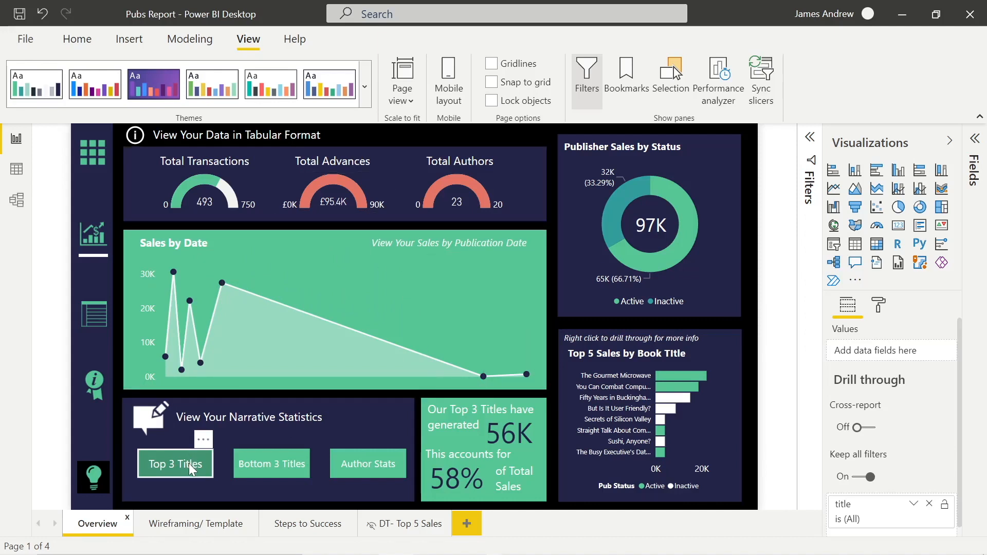
{"action": "mouse_move", "coordinate": [271, 464]}
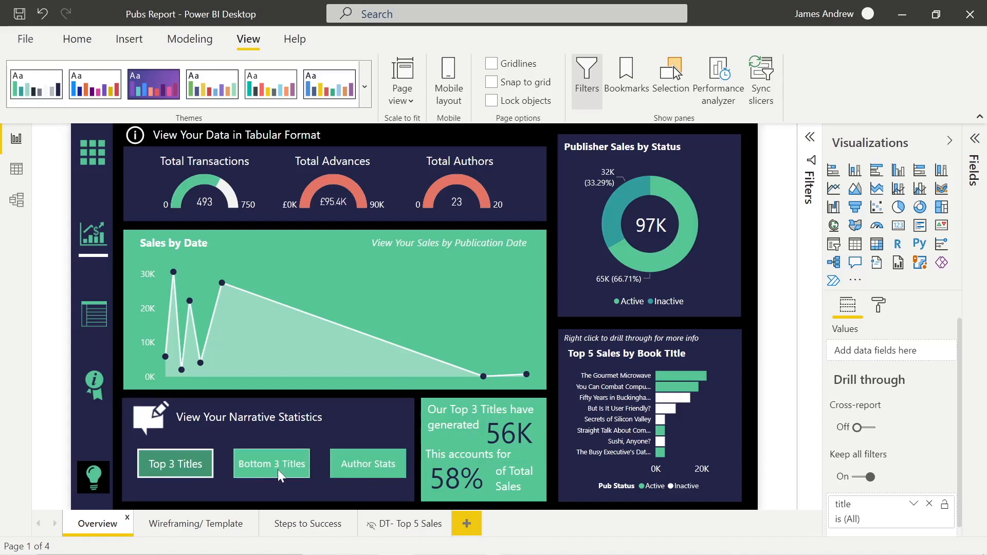
{"action": "mouse_move", "coordinate": [477, 447]}
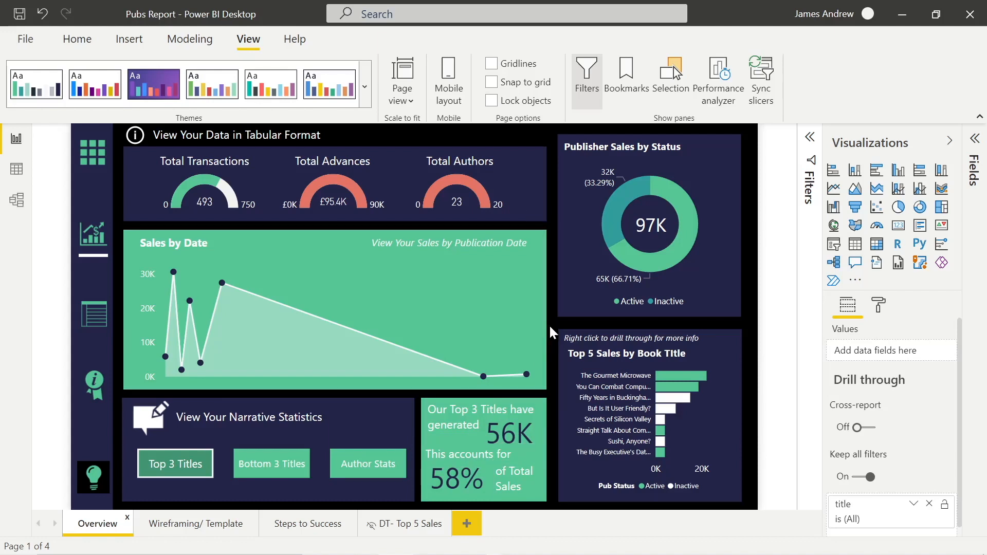
{"action": "mouse_move", "coordinate": [478, 139]}
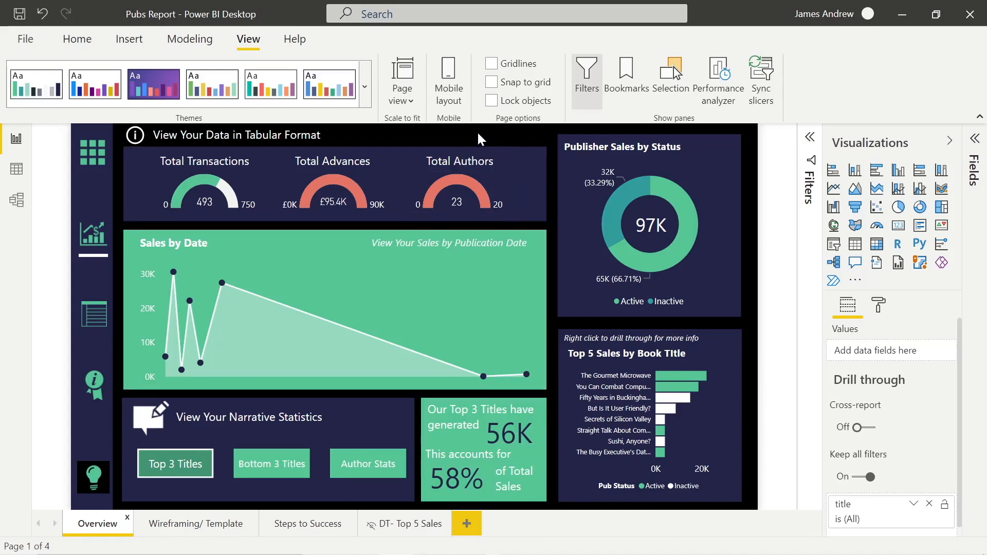
{"action": "mouse_move", "coordinate": [93, 312]}
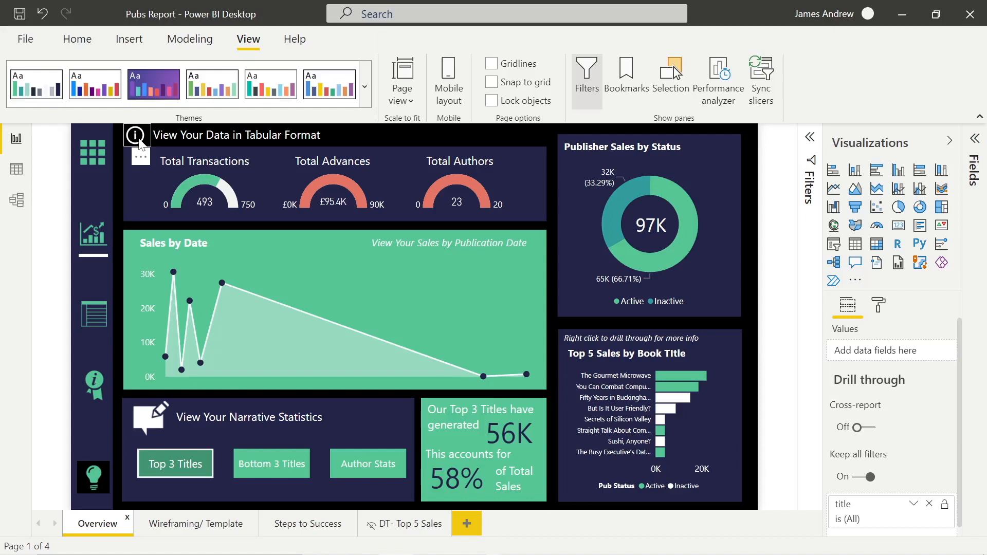
{"action": "mouse_move", "coordinate": [143, 147]}
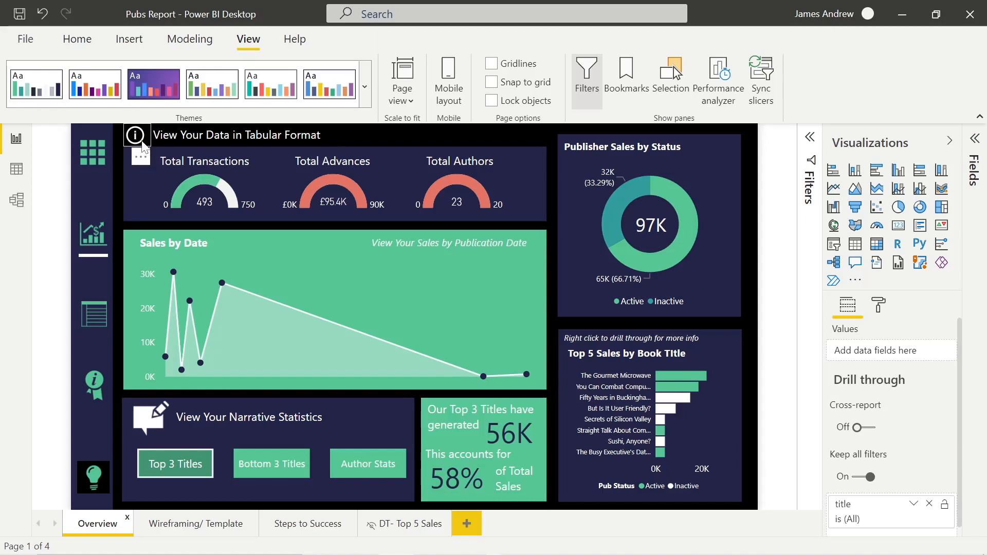
{"action": "mouse_move", "coordinate": [375, 137]}
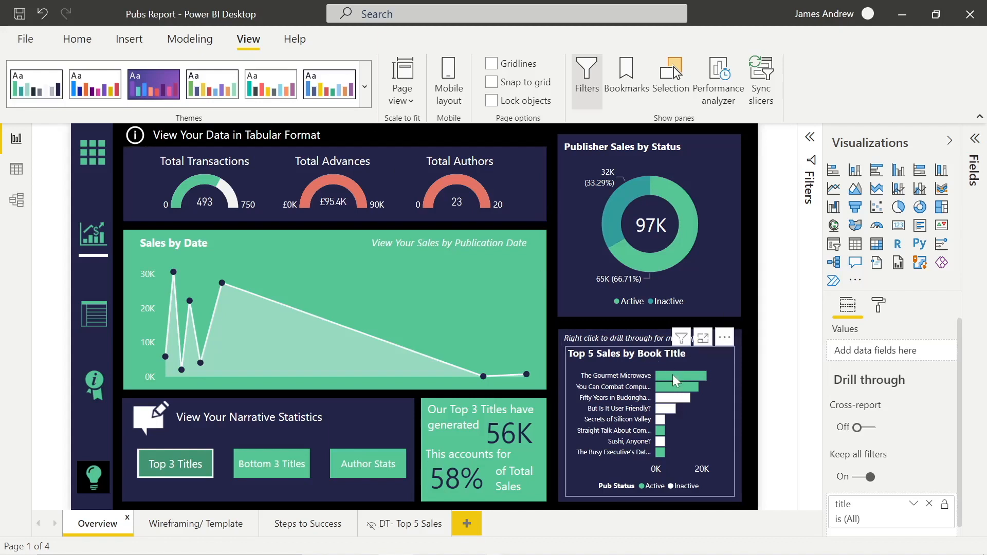
{"action": "mouse_move", "coordinate": [482, 376]}
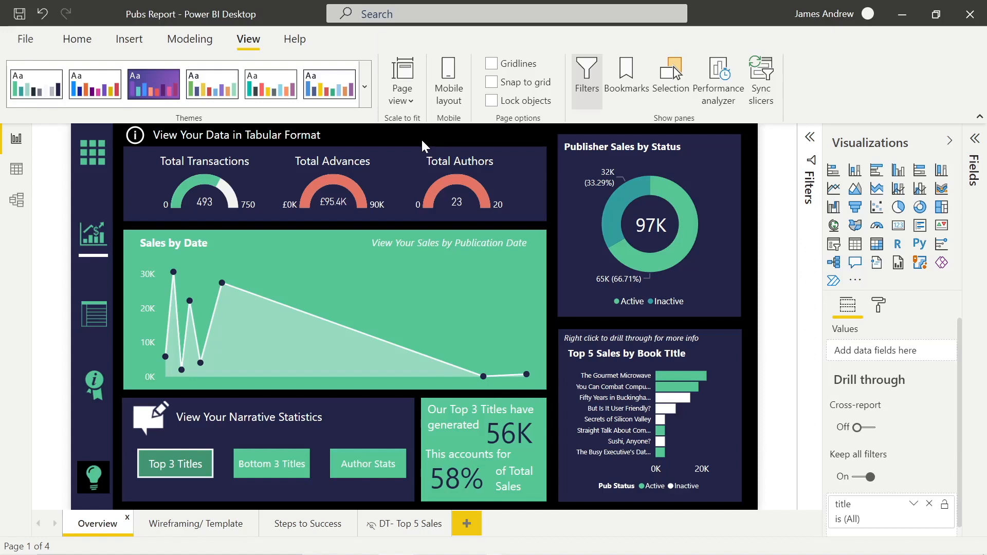
{"action": "mouse_move", "coordinate": [309, 440]}
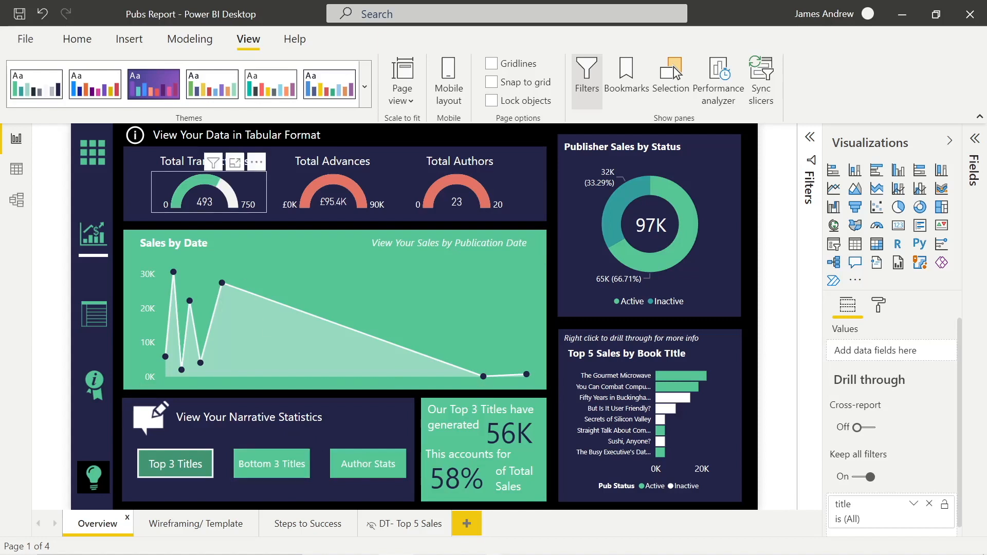
{"action": "mouse_move", "coordinate": [392, 139]}
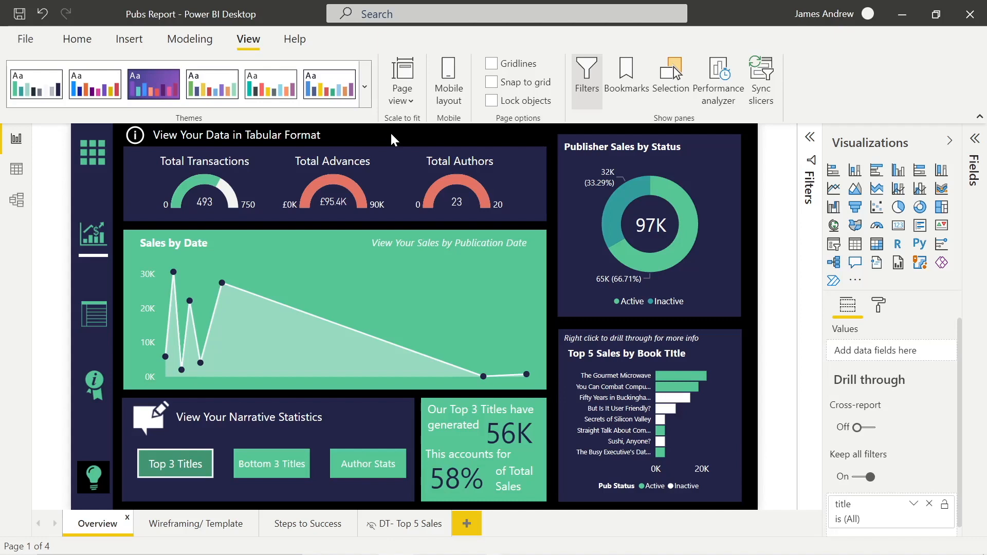
{"action": "mouse_move", "coordinate": [395, 412]}
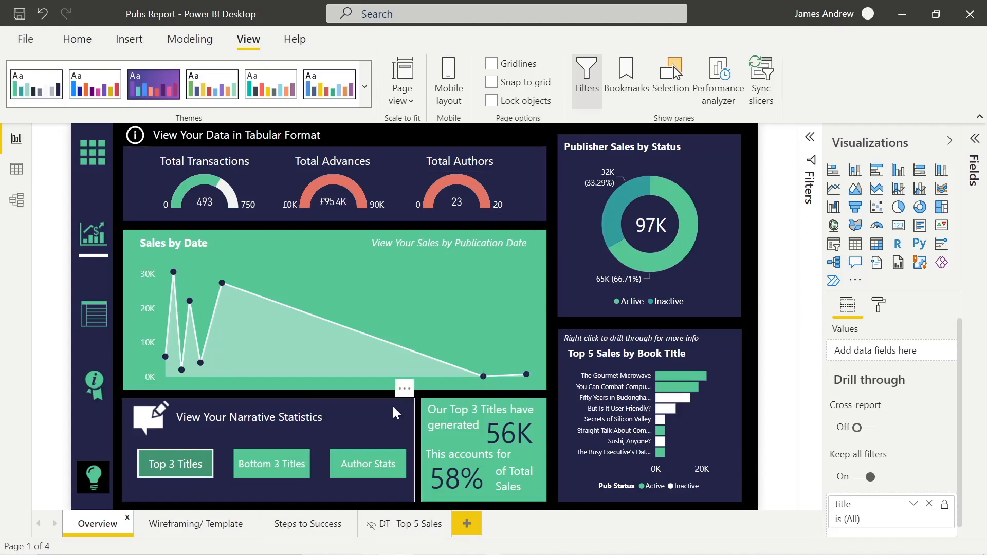
{"action": "mouse_move", "coordinate": [551, 343]}
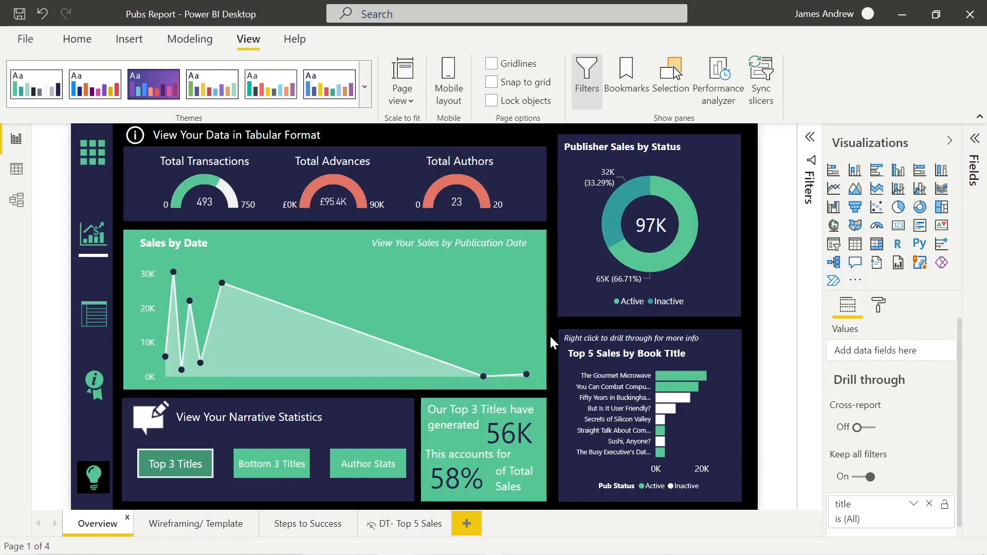
{"action": "mouse_move", "coordinate": [463, 142]}
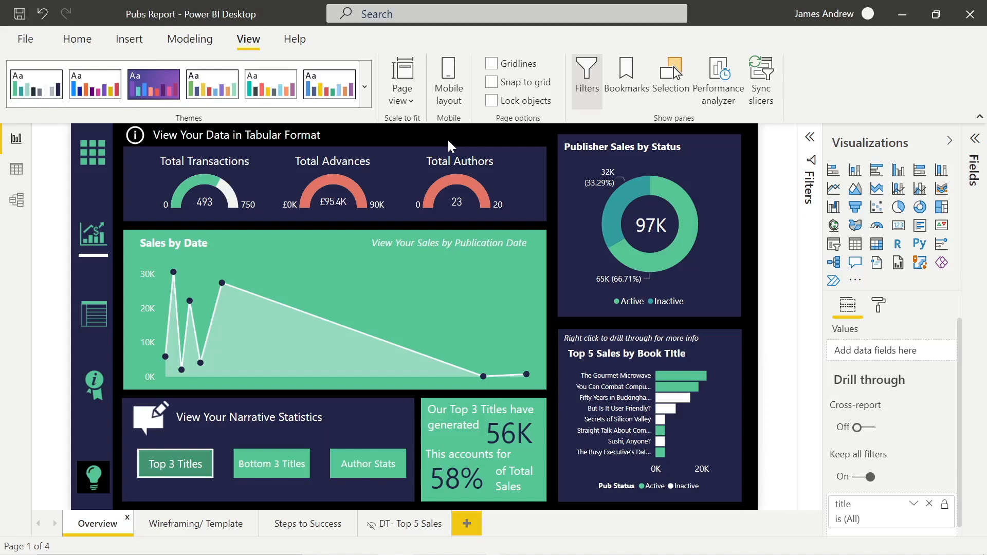
{"action": "mouse_move", "coordinate": [436, 141]}
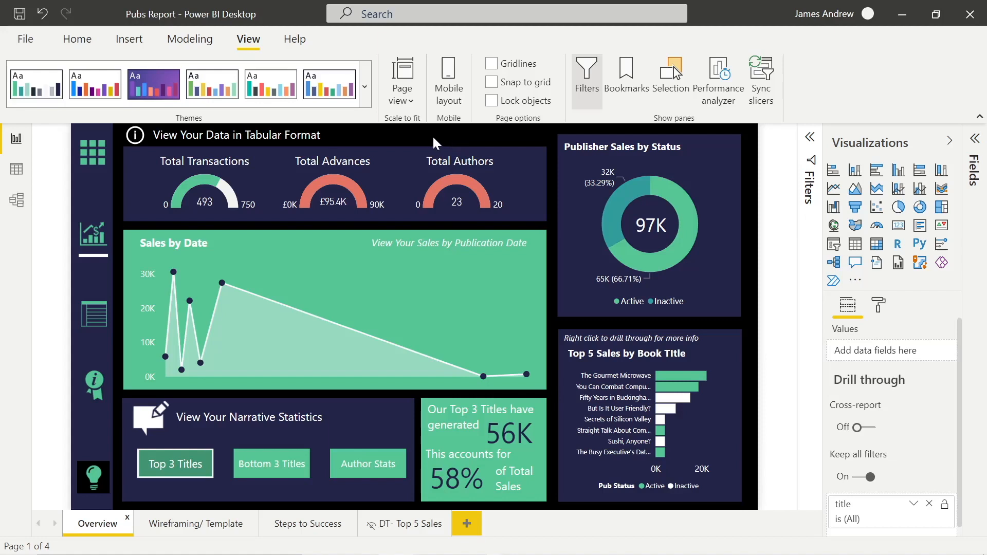